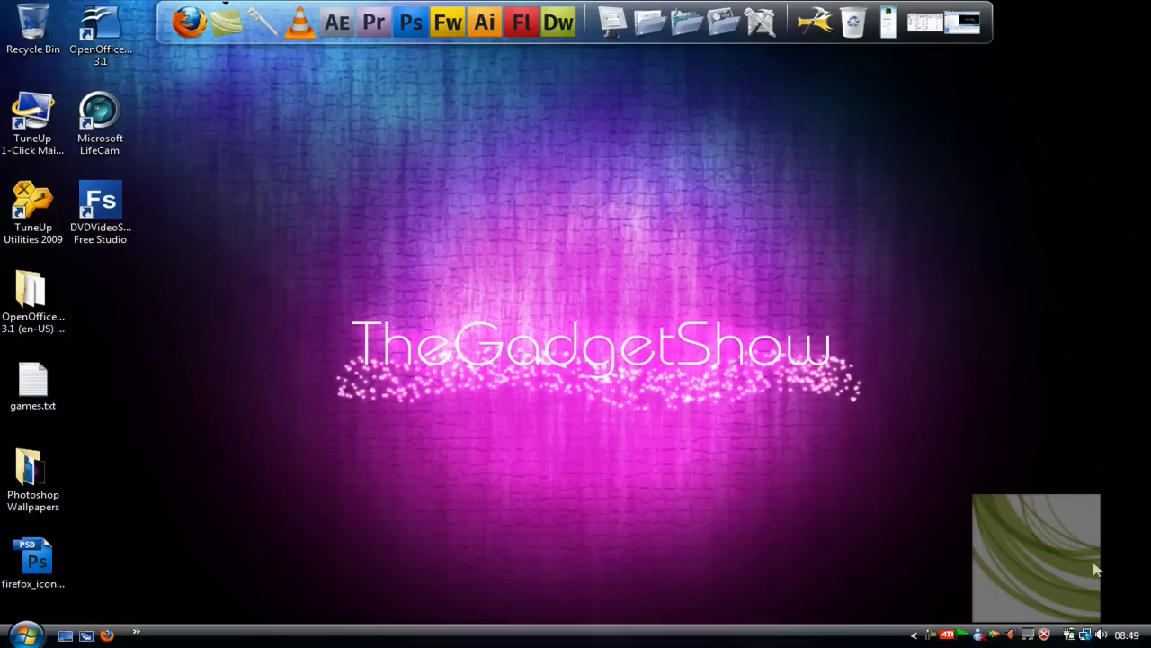
{"action": "mouse_move", "coordinate": [636, 342]}
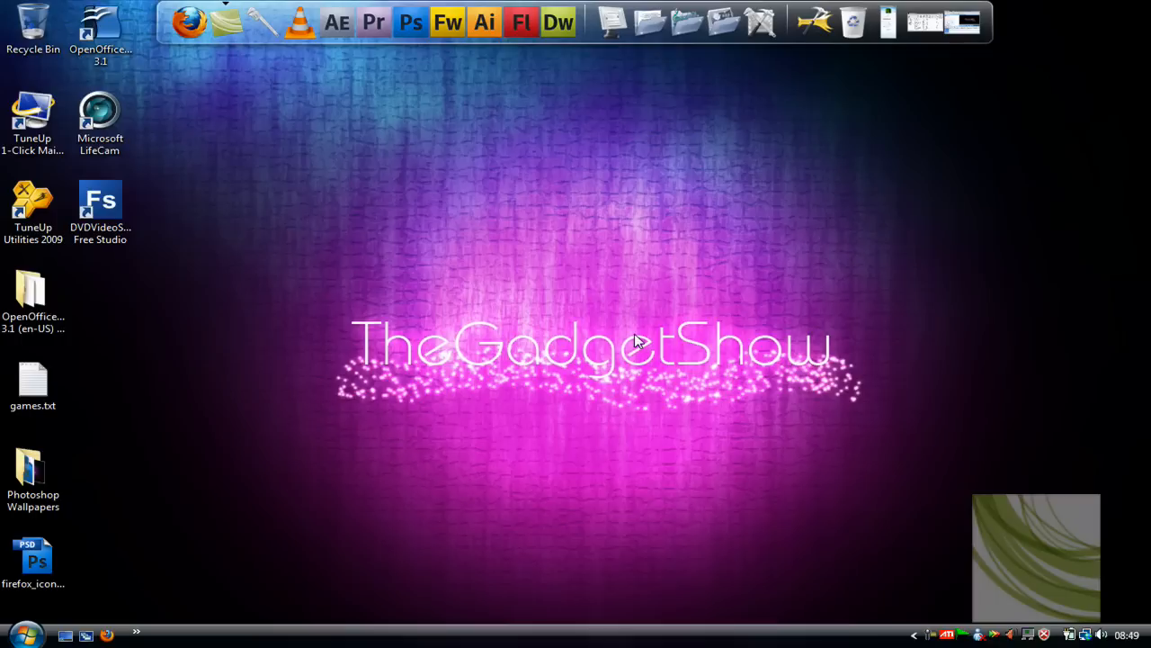
{"action": "mouse_move", "coordinate": [189, 23]}
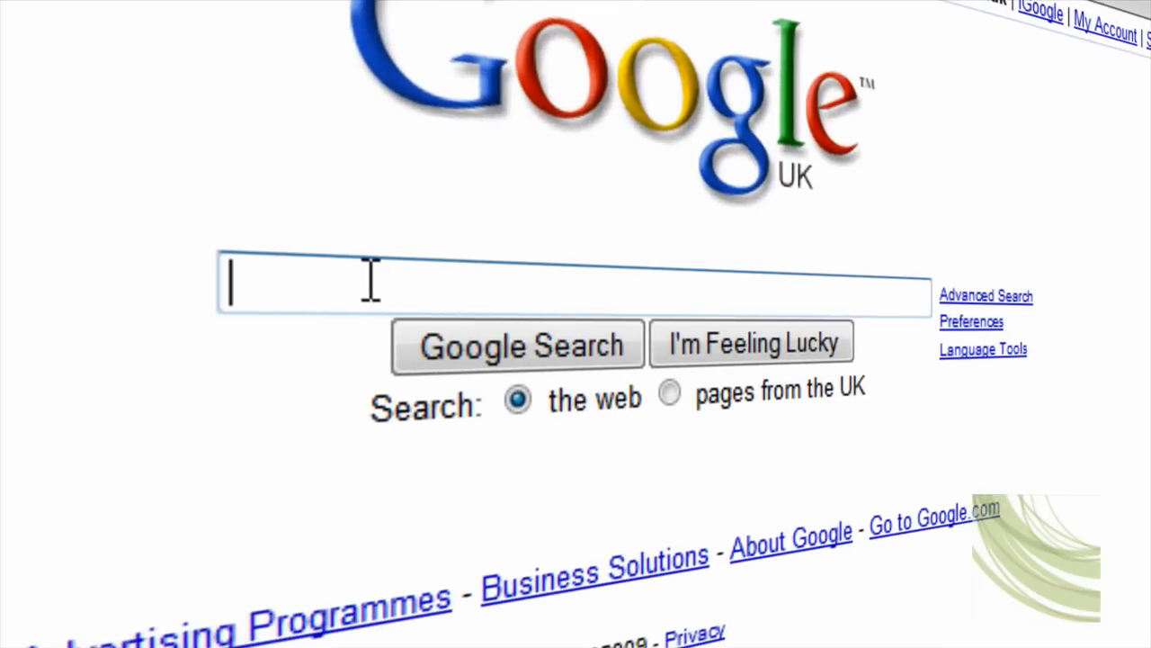
Search Google for 'deskspace' and open the Otaku Software DeskSpace result.
{"action": "type", "text": "deskspac"}
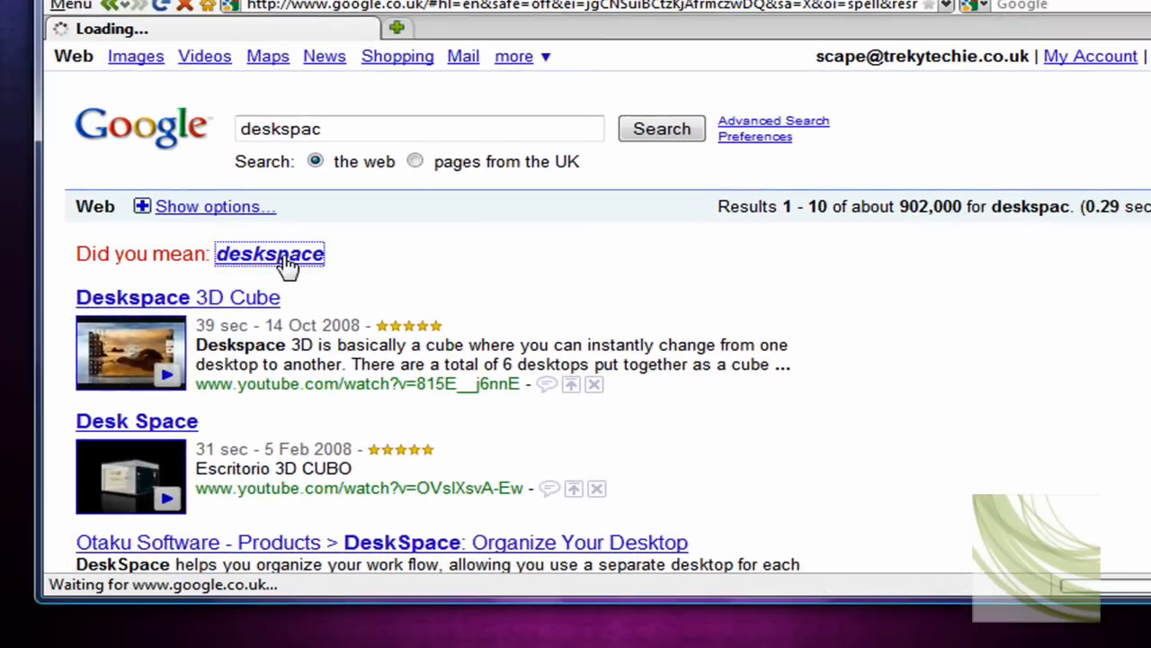
{"action": "left_click", "coordinate": [269, 254]}
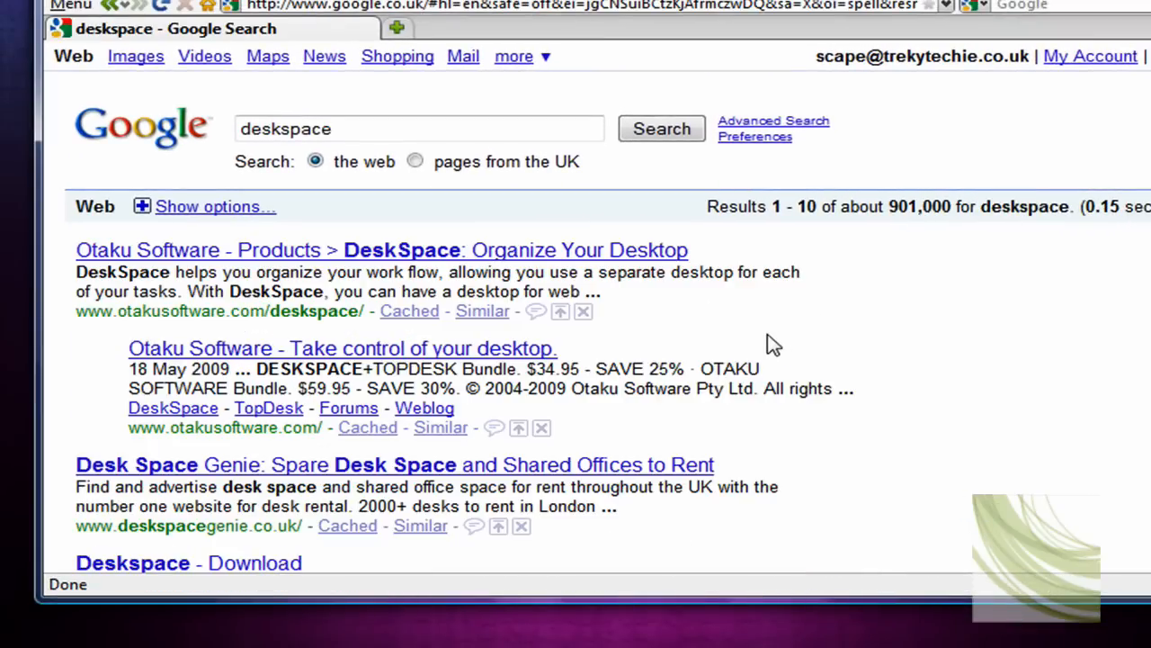
{"action": "mouse_move", "coordinate": [337, 199]}
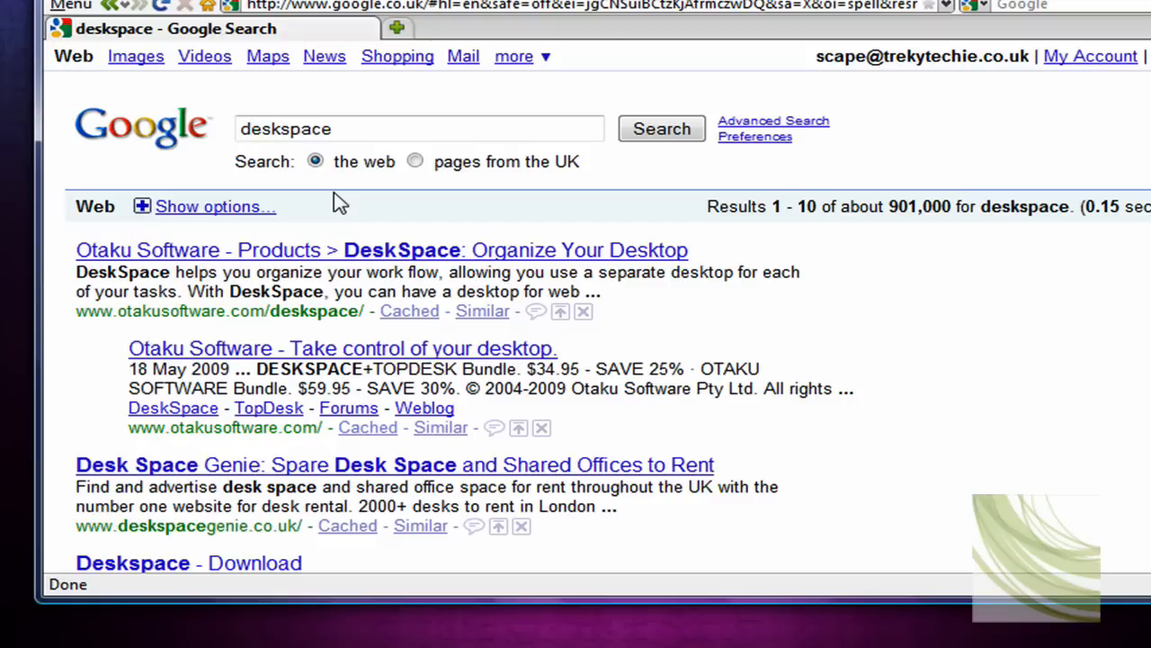
{"action": "left_click", "coordinate": [381, 249]}
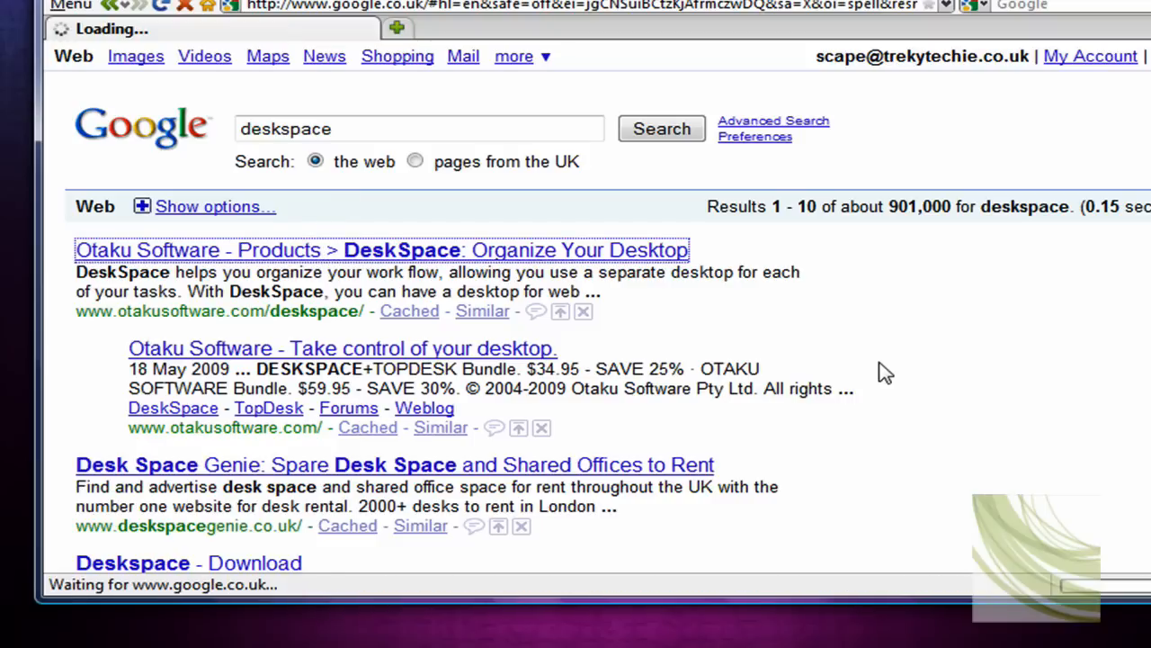
Maximize Firefox and scroll through the DeskSpace page banner and Buy Now link.
{"action": "left_click", "coordinate": [382, 249]}
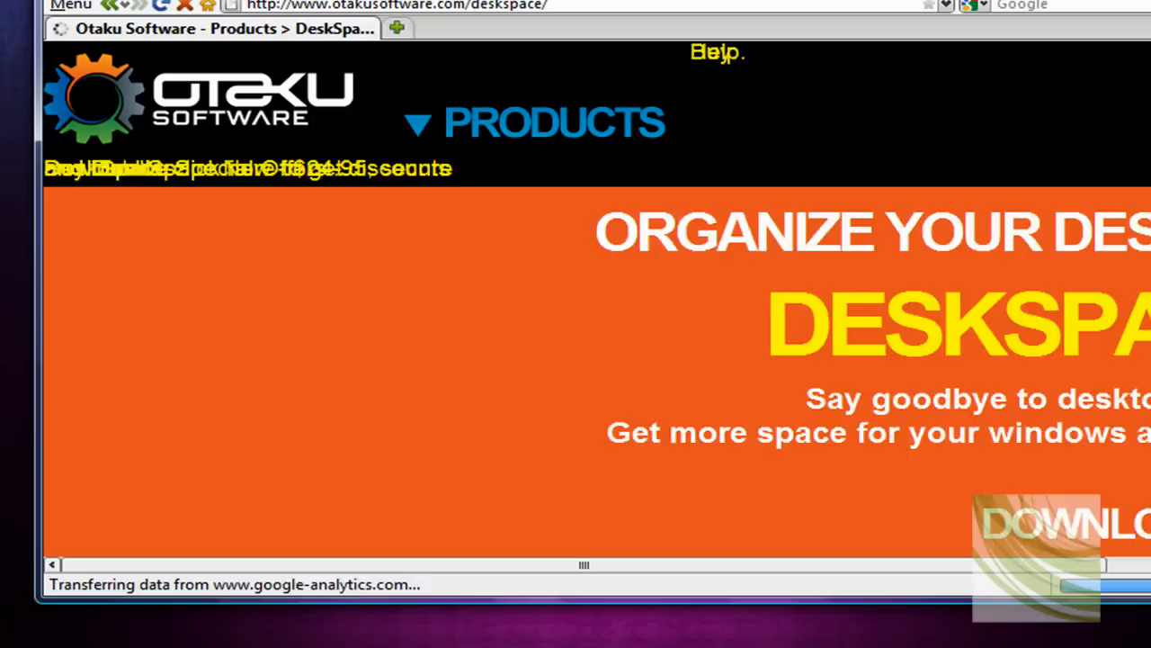
{"action": "left_click", "coordinate": [966, 111]}
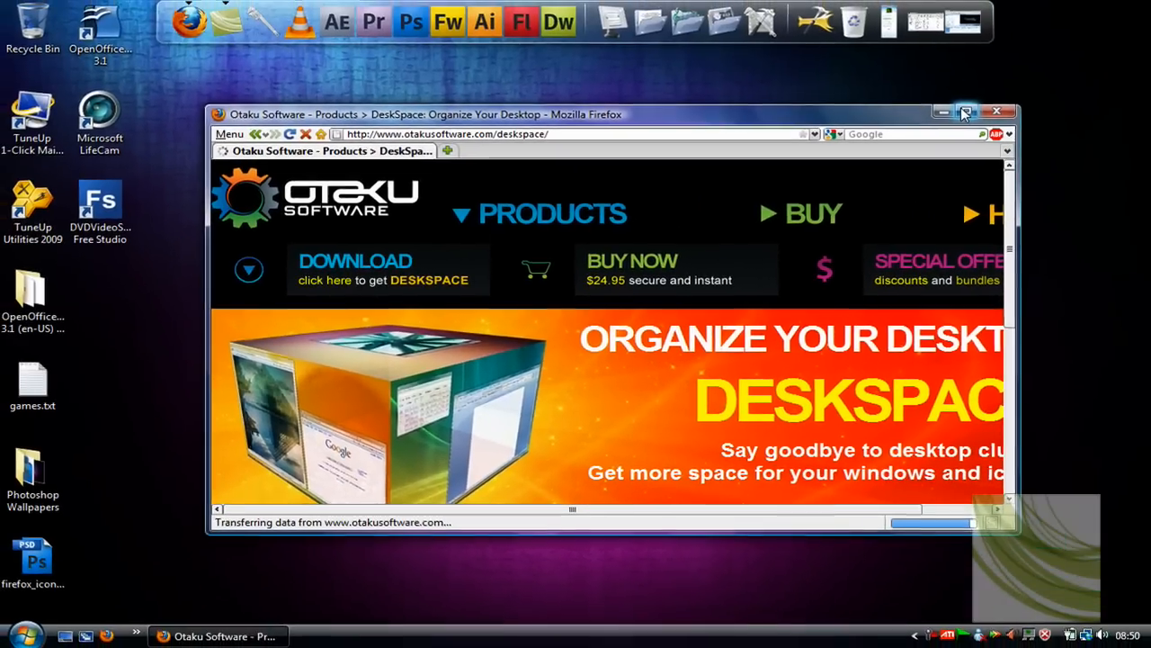
{"action": "left_click", "coordinate": [966, 111]}
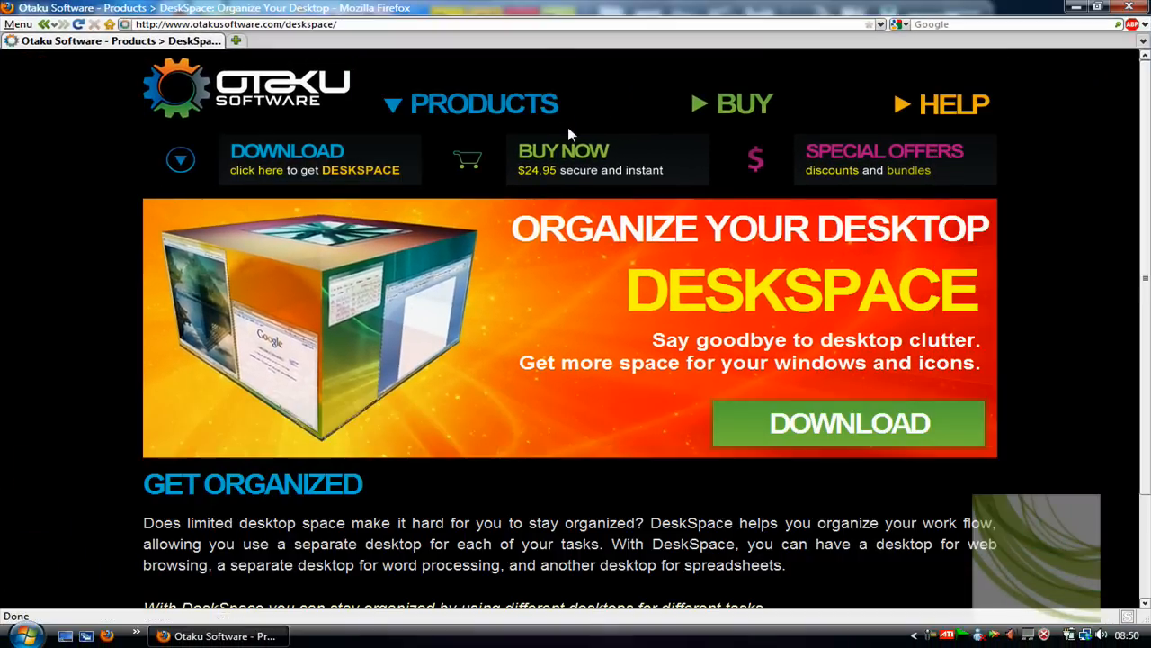
{"action": "mouse_move", "coordinate": [607, 160]}
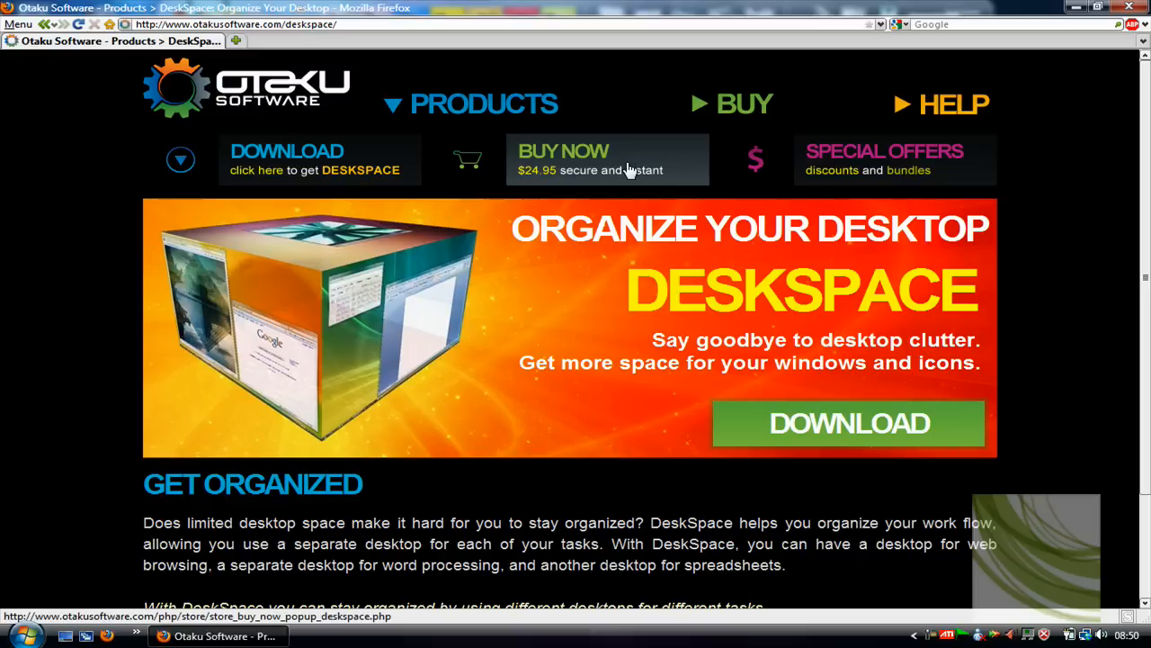
{"action": "mouse_move", "coordinate": [607, 160]}
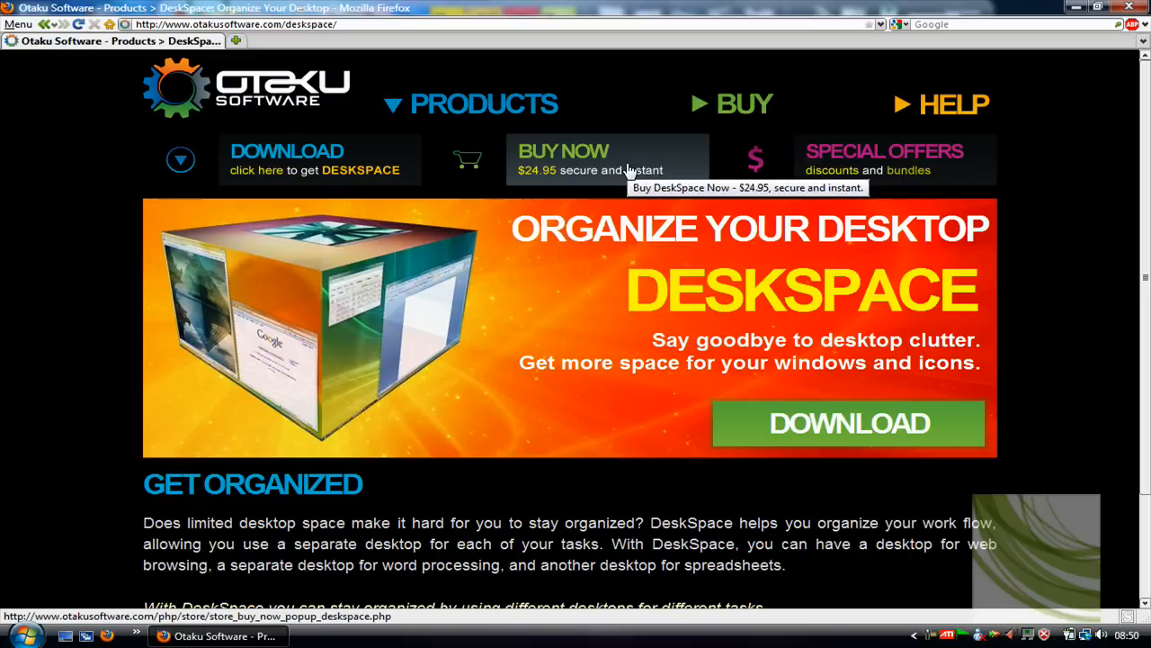
{"action": "mouse_move", "coordinate": [431, 232]}
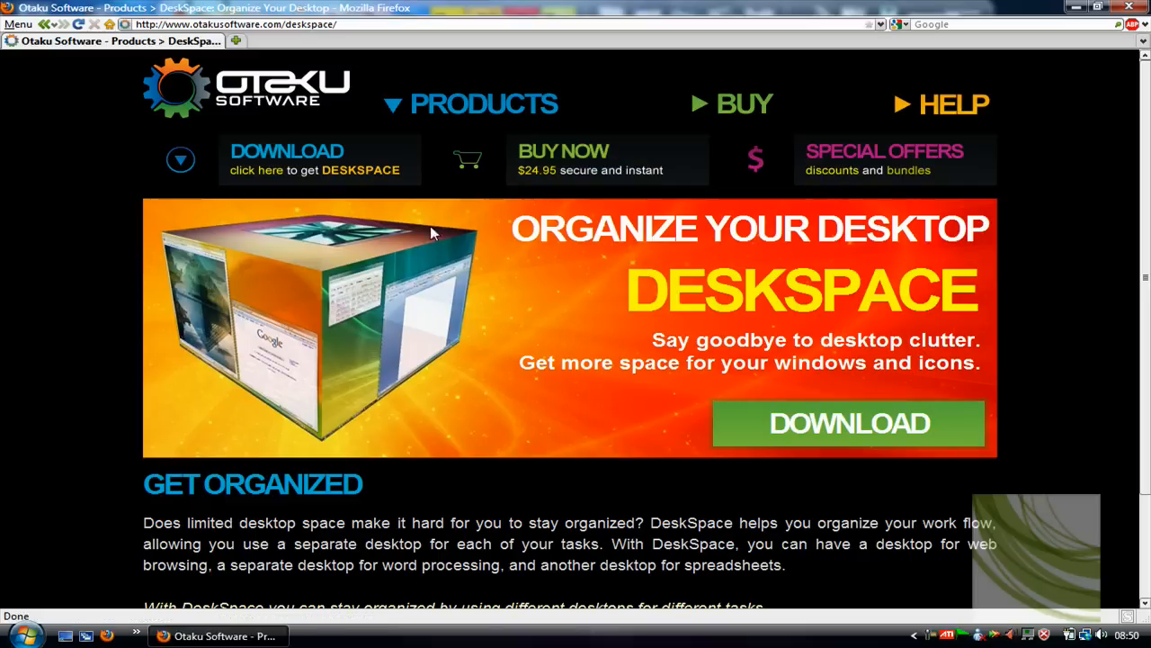
{"action": "left_click", "coordinate": [320, 159]}
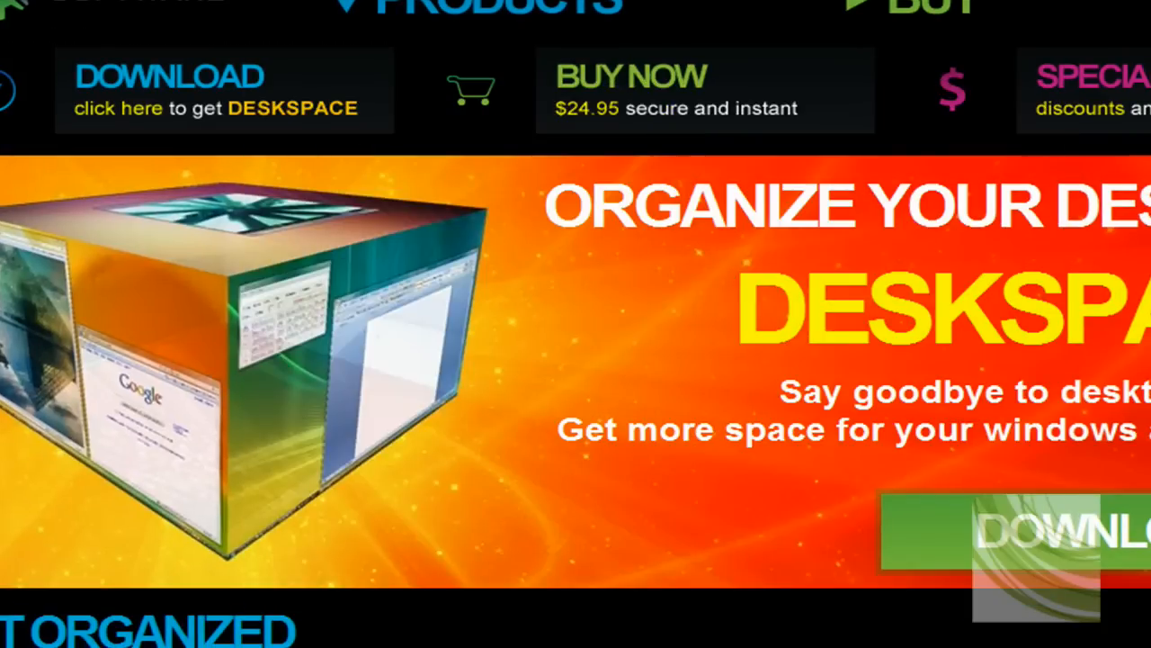
{"action": "scroll", "scroll_direction": "down", "scroll_amount": 3}
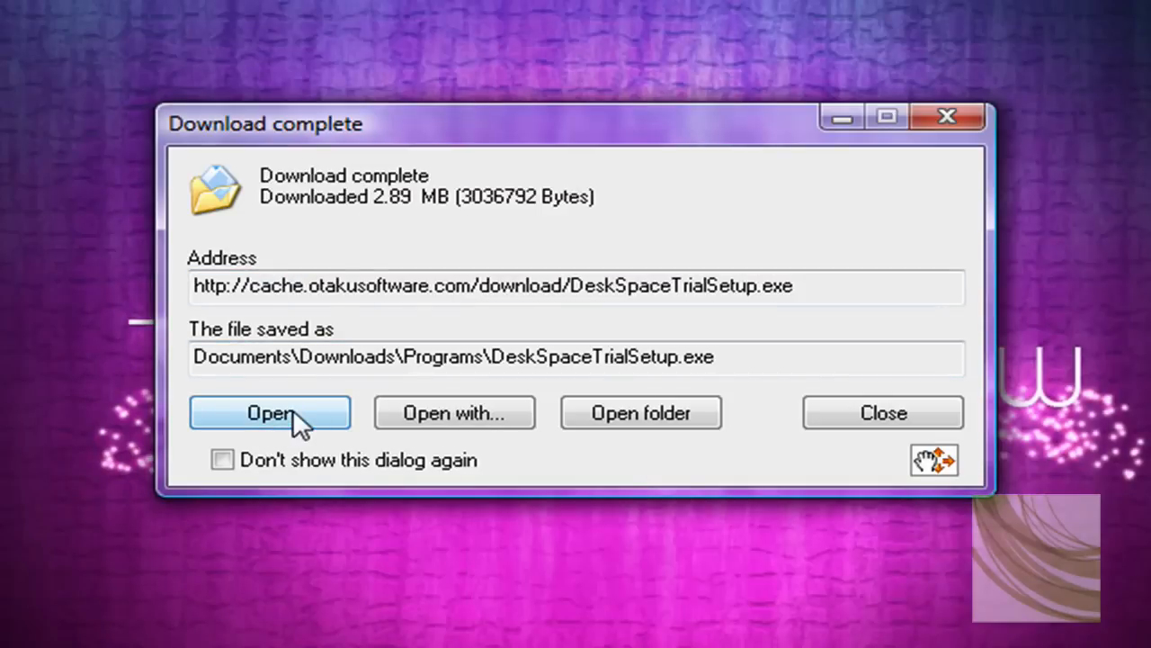
Run DeskSpaceTrialSetup.exe from the Download complete dialog.
{"action": "left_click", "coordinate": [270, 412]}
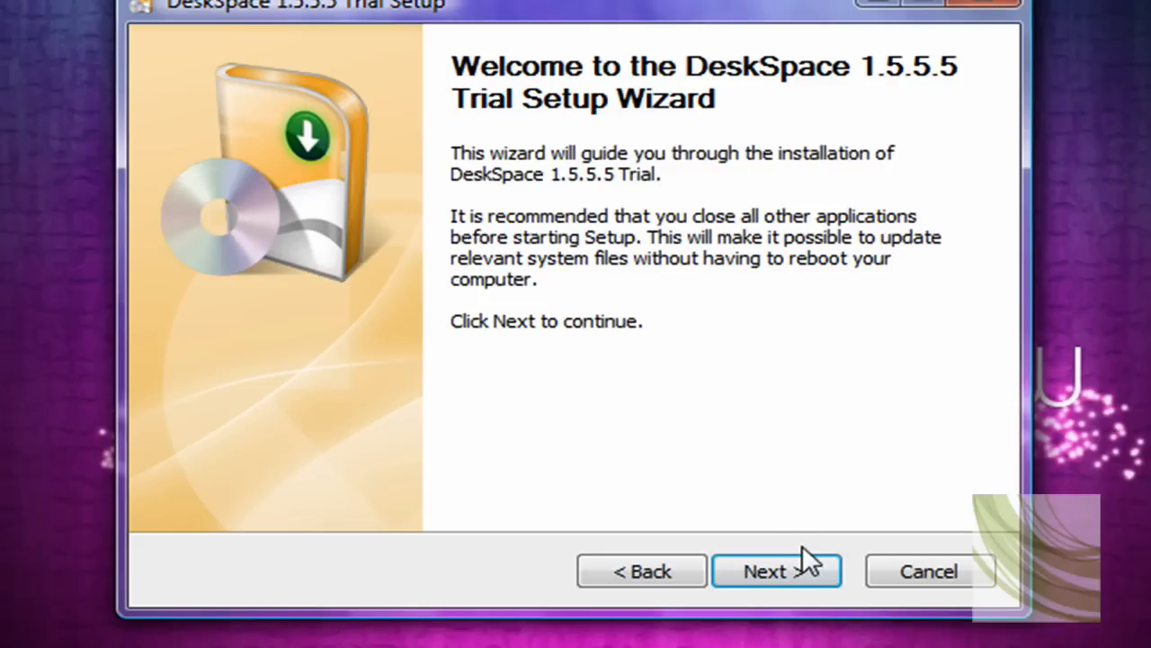
Install DeskSpace 1.5.5.5 Trial, accepting the license and finishing with Run DeskSpace checked.
{"action": "left_click", "coordinate": [765, 572]}
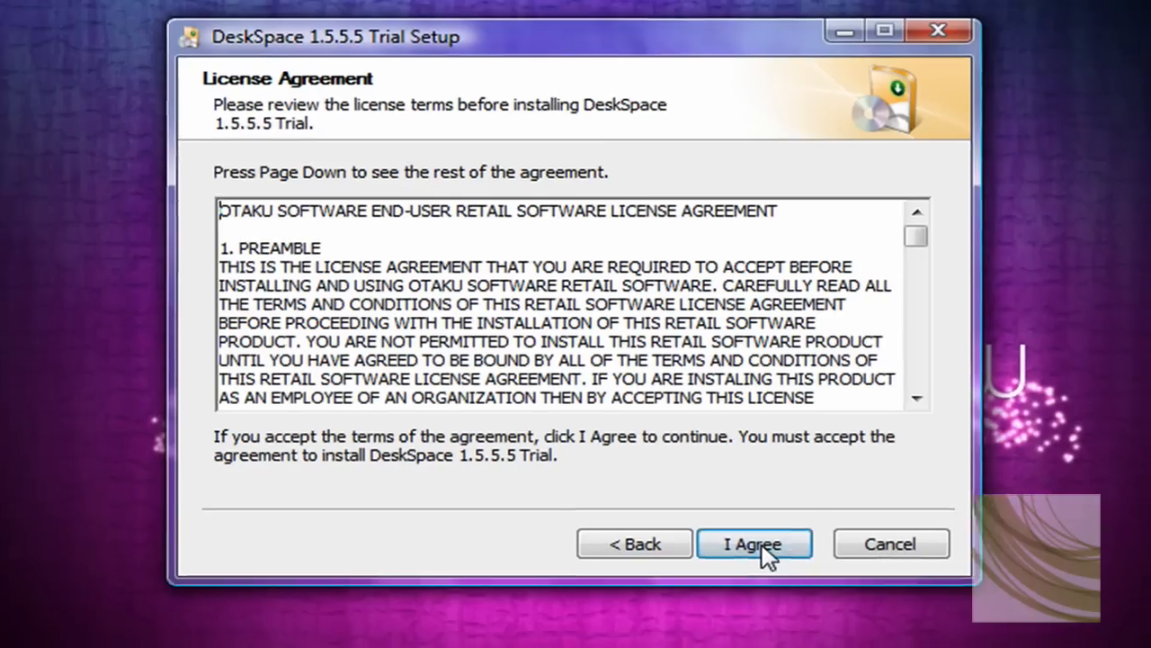
{"action": "left_click", "coordinate": [754, 544]}
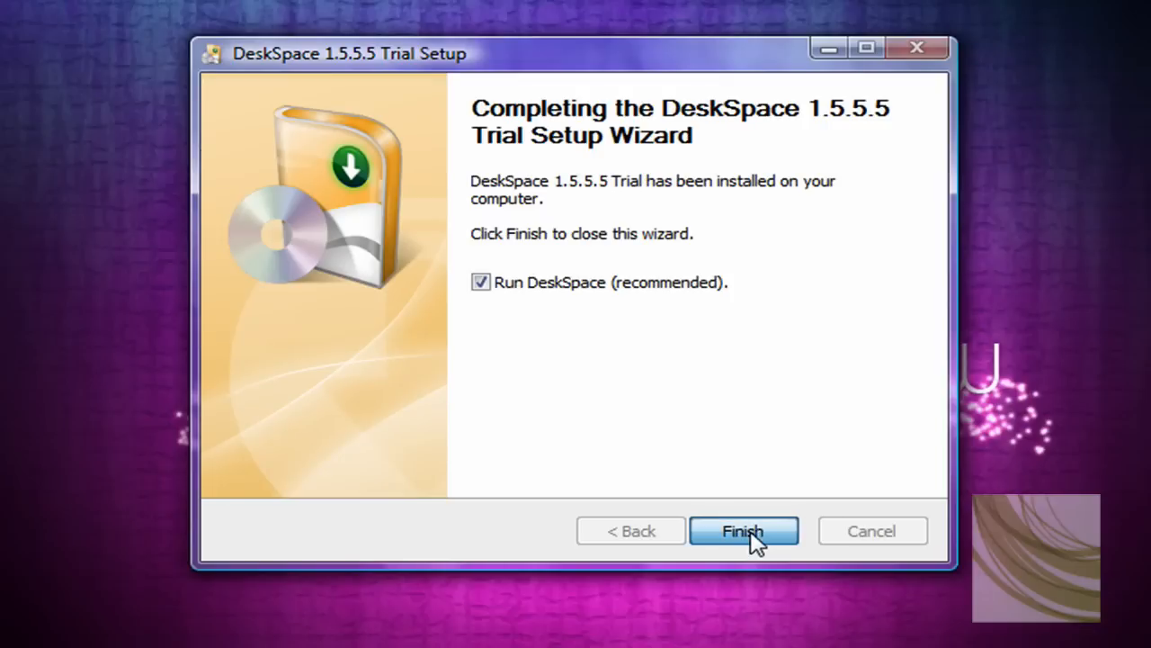
{"action": "left_click", "coordinate": [744, 531]}
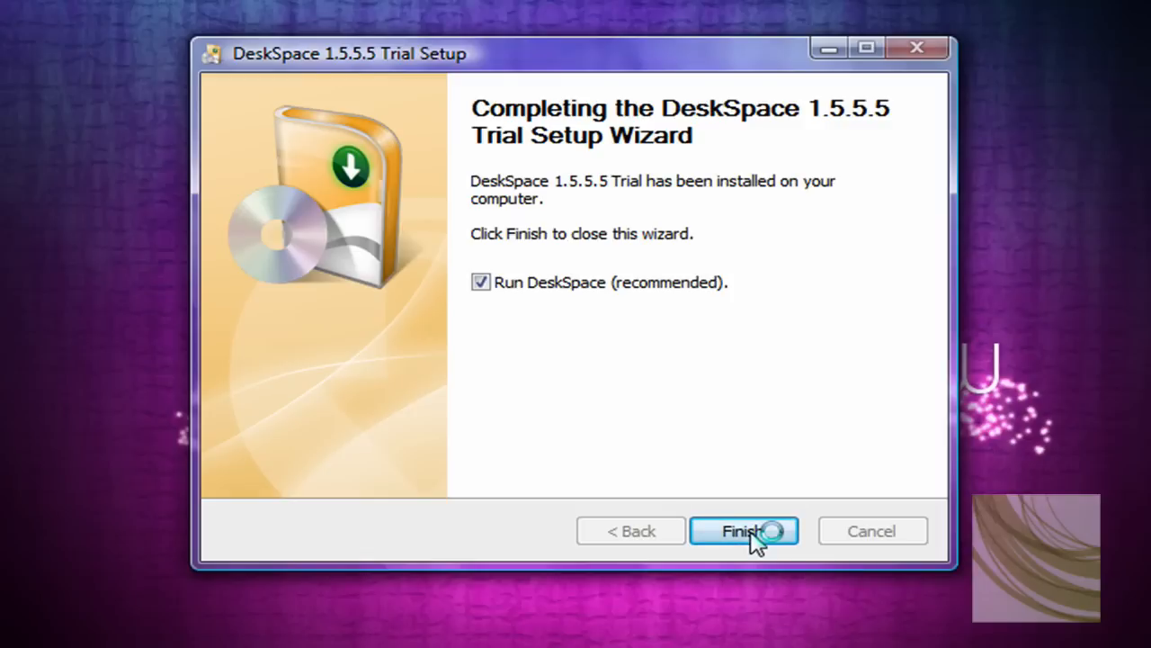
{"action": "left_click", "coordinate": [744, 531]}
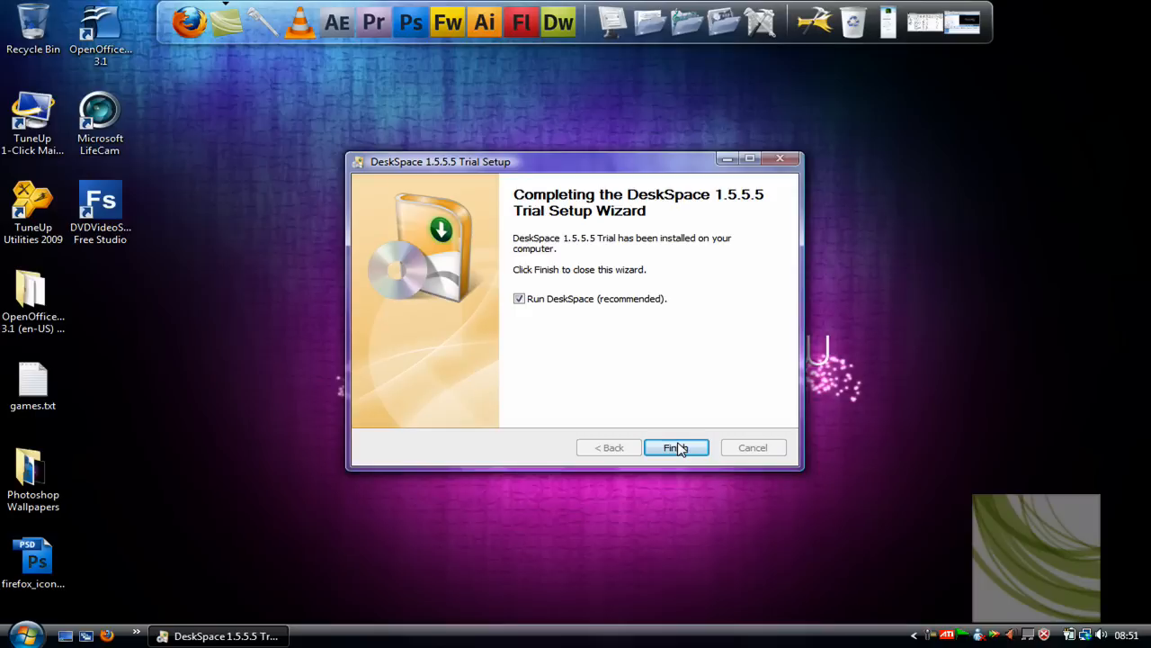
{"action": "left_click", "coordinate": [676, 448]}
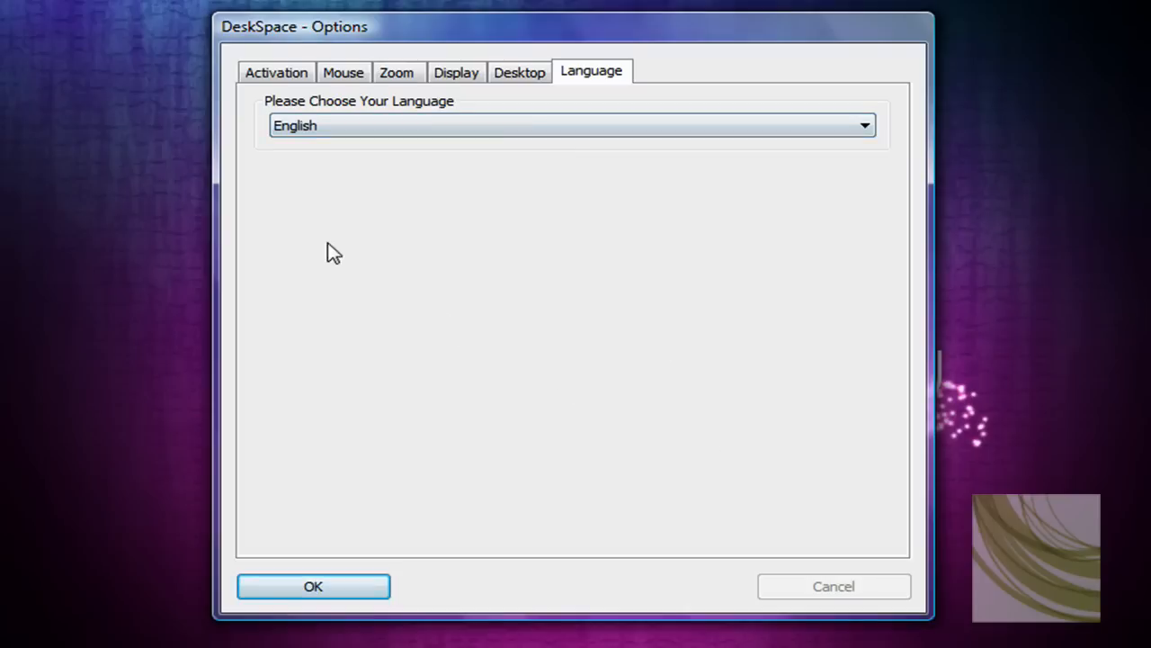
Uncheck Ctrl on the Activation tab, leaving Shift+Alt as the hot key.
{"action": "left_click", "coordinate": [276, 71]}
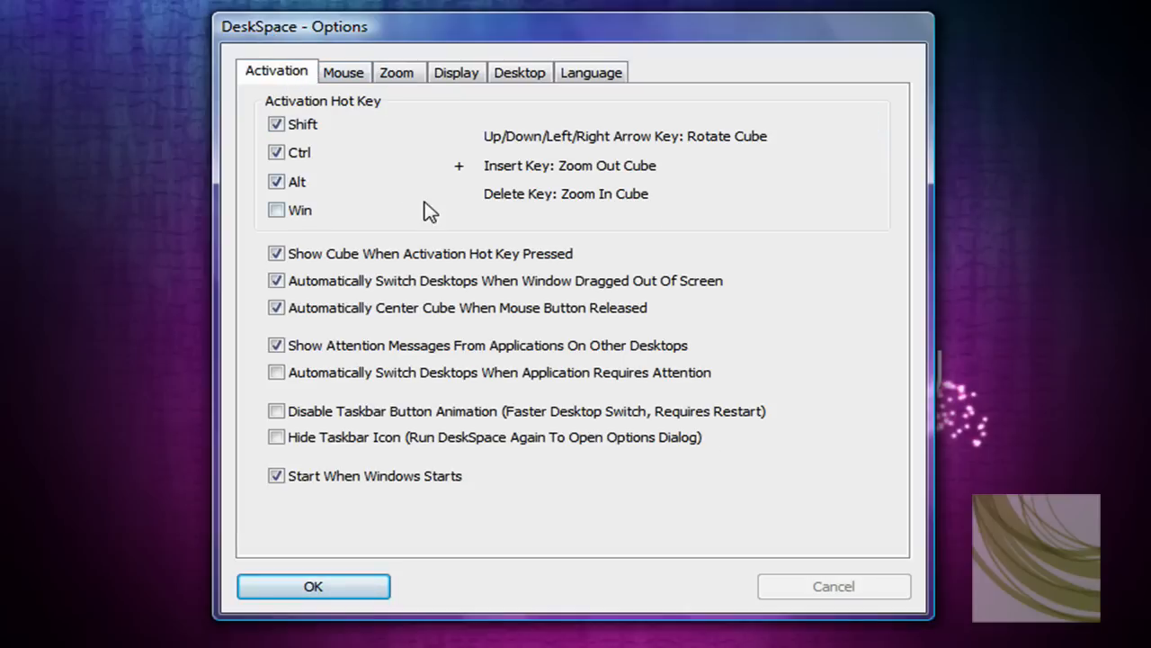
{"action": "mouse_move", "coordinate": [383, 99]}
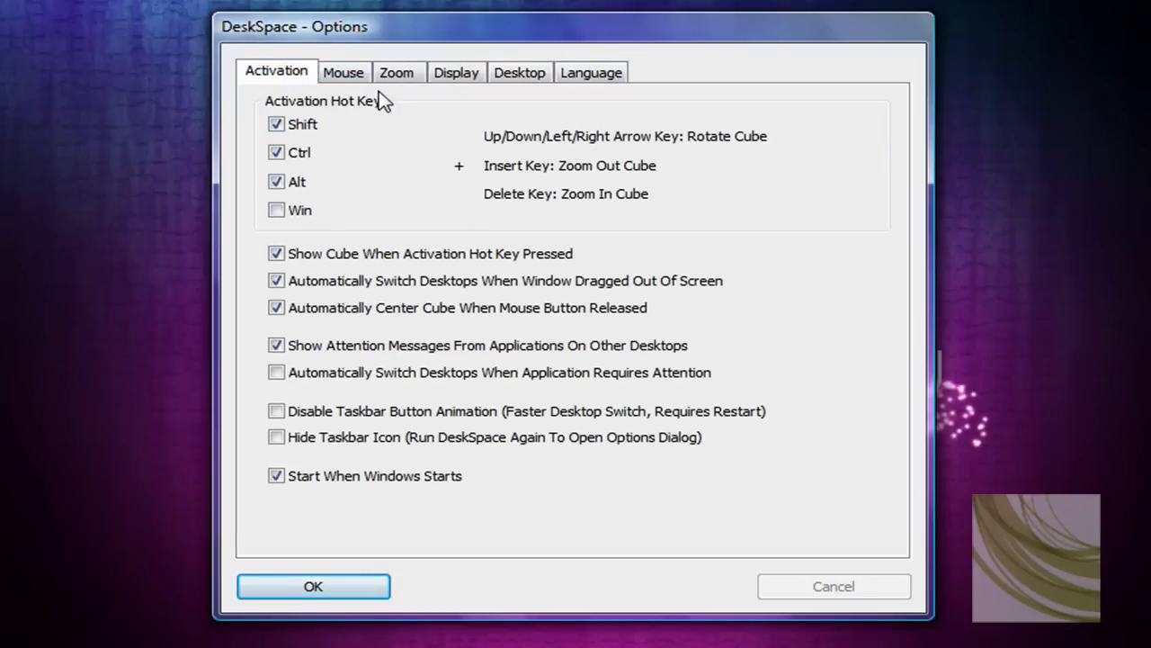
{"action": "mouse_move", "coordinate": [526, 169]}
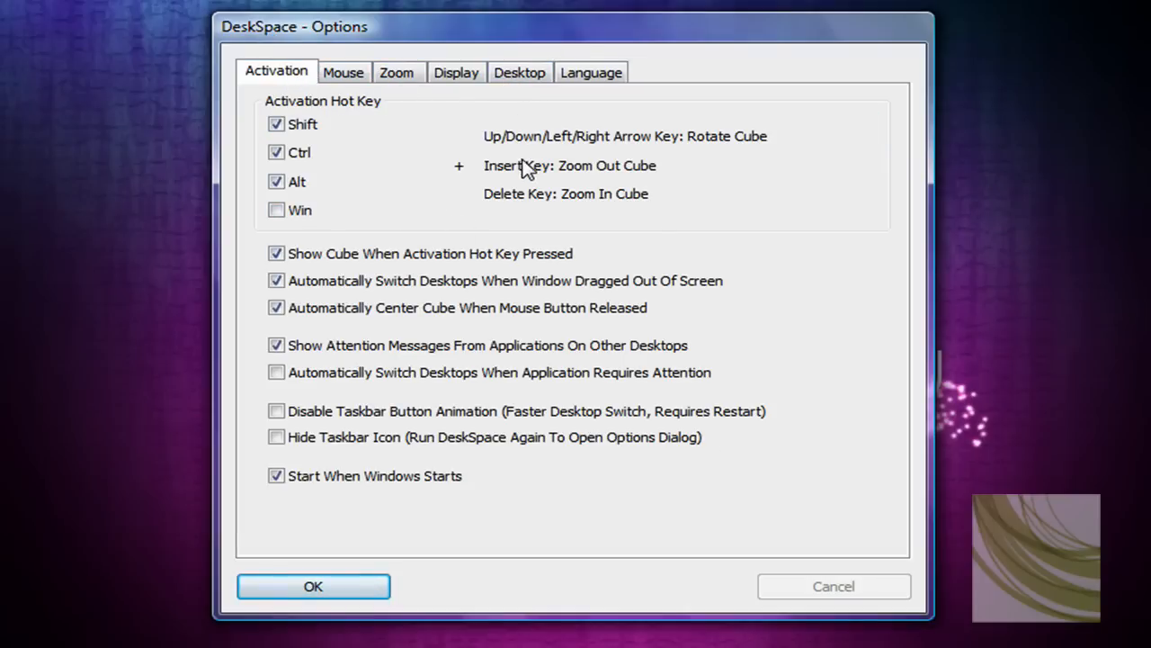
{"action": "mouse_move", "coordinate": [493, 155]}
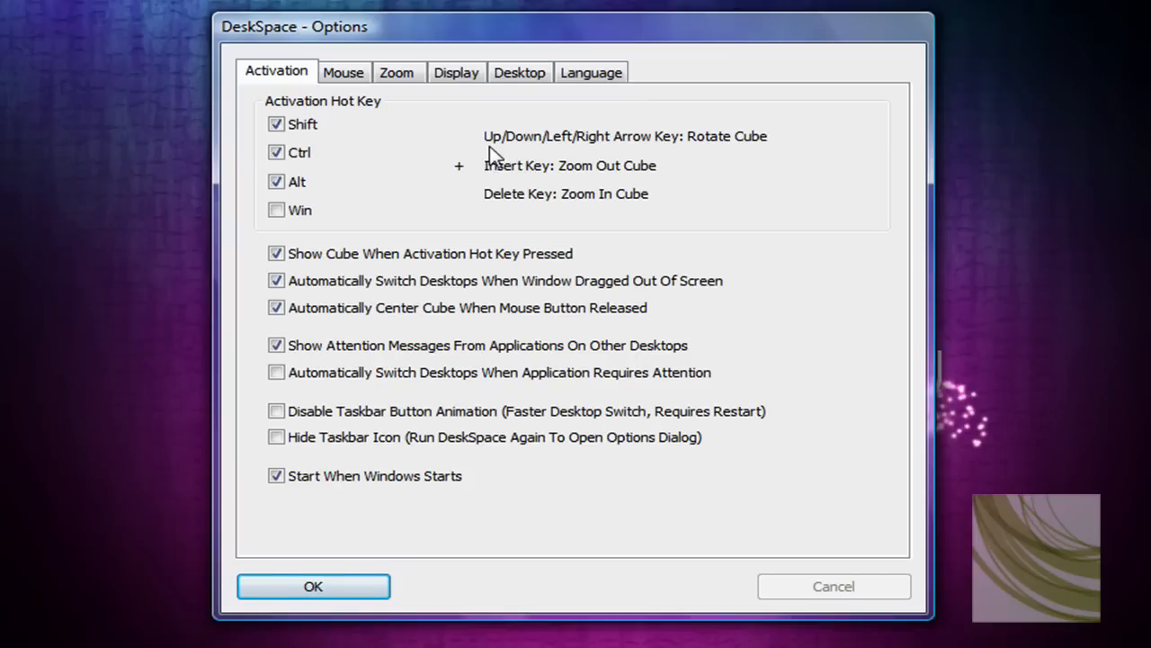
{"action": "mouse_move", "coordinate": [396, 184]}
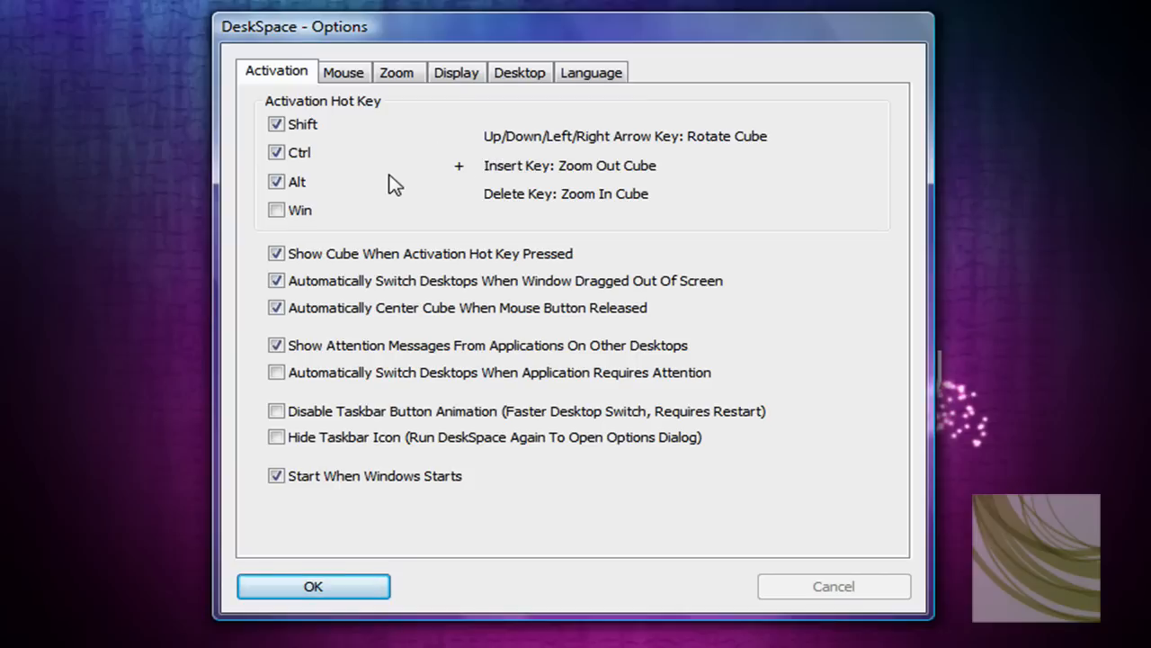
{"action": "mouse_move", "coordinate": [436, 187]}
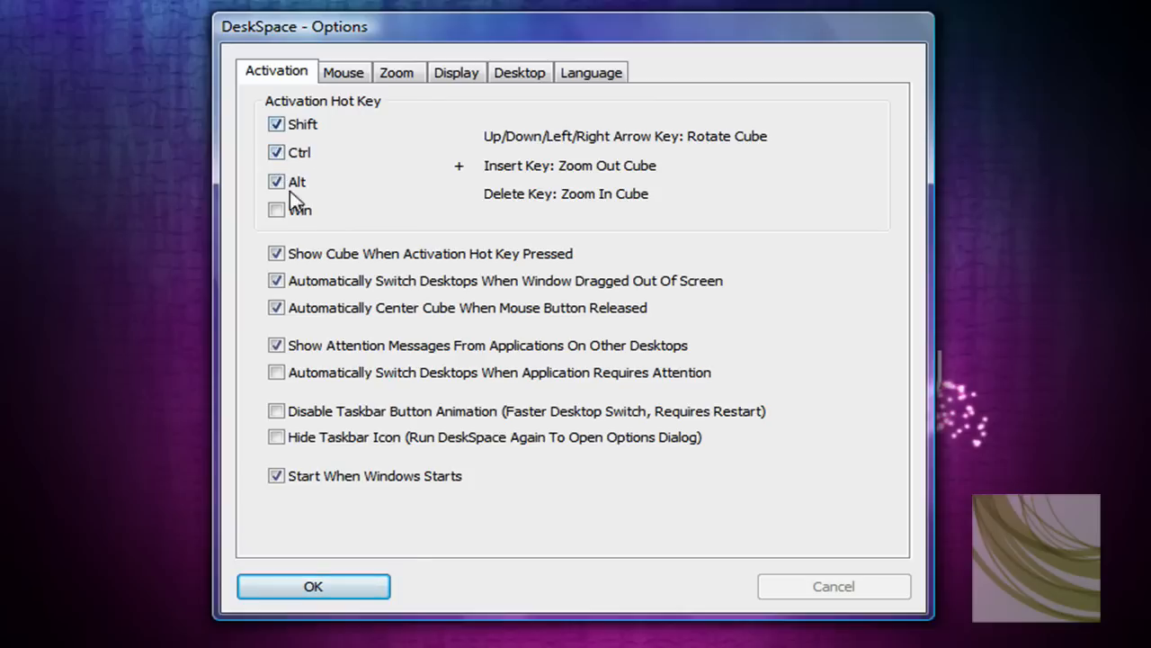
{"action": "left_click", "coordinate": [276, 180]}
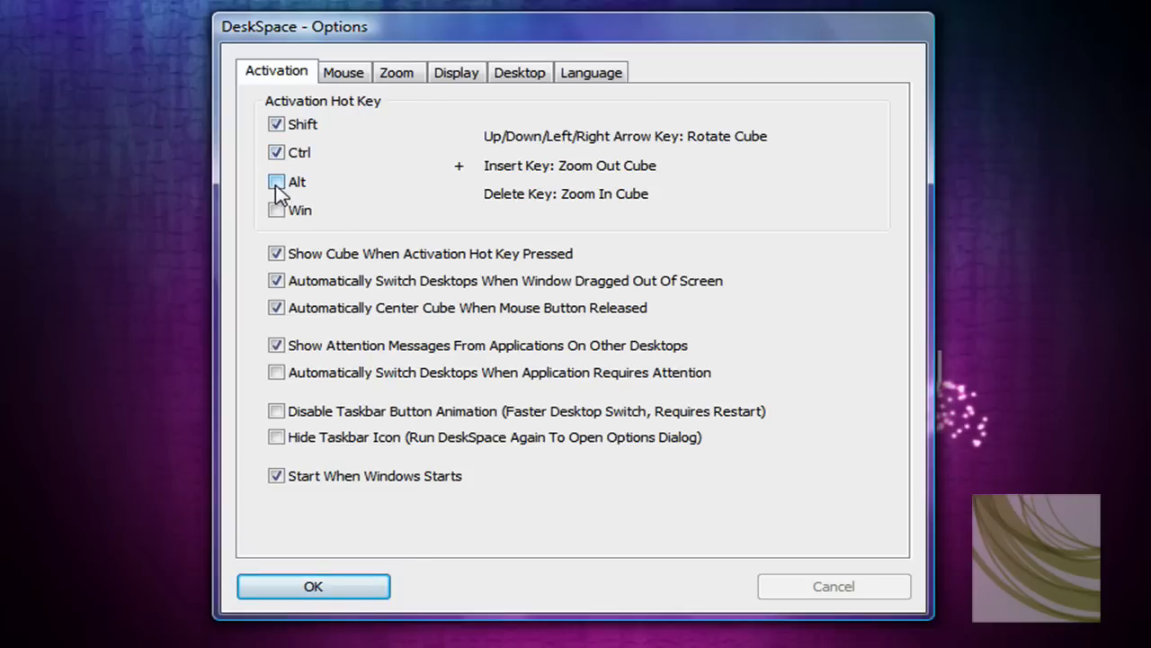
{"action": "left_click", "coordinate": [276, 182]}
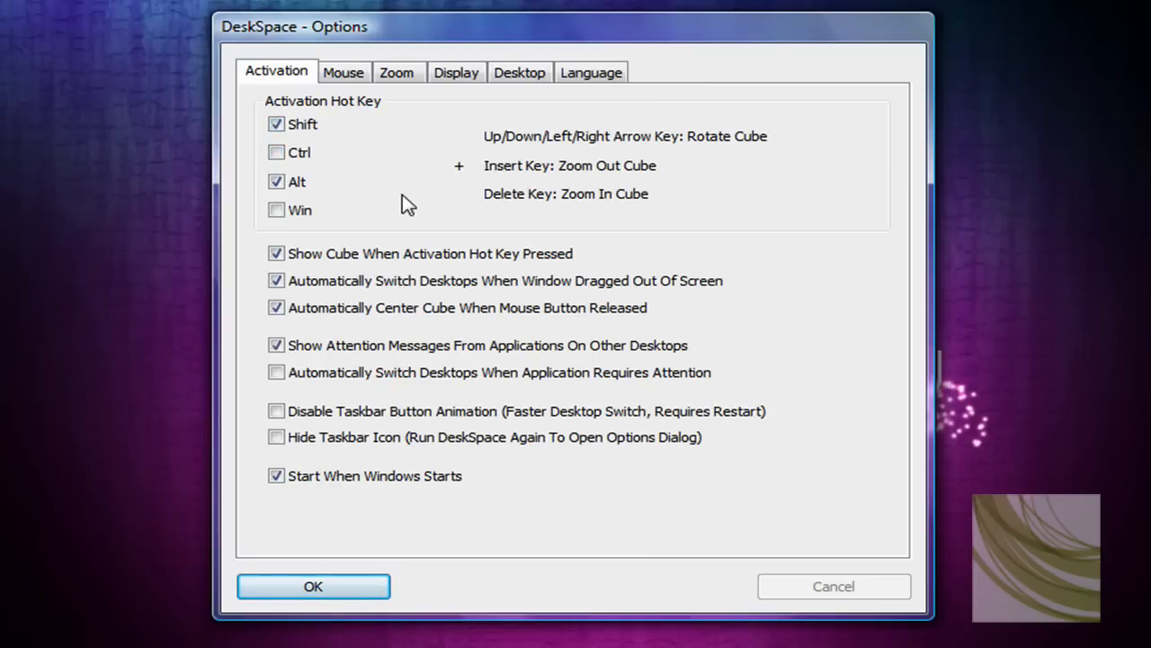
{"action": "mouse_move", "coordinate": [558, 157]}
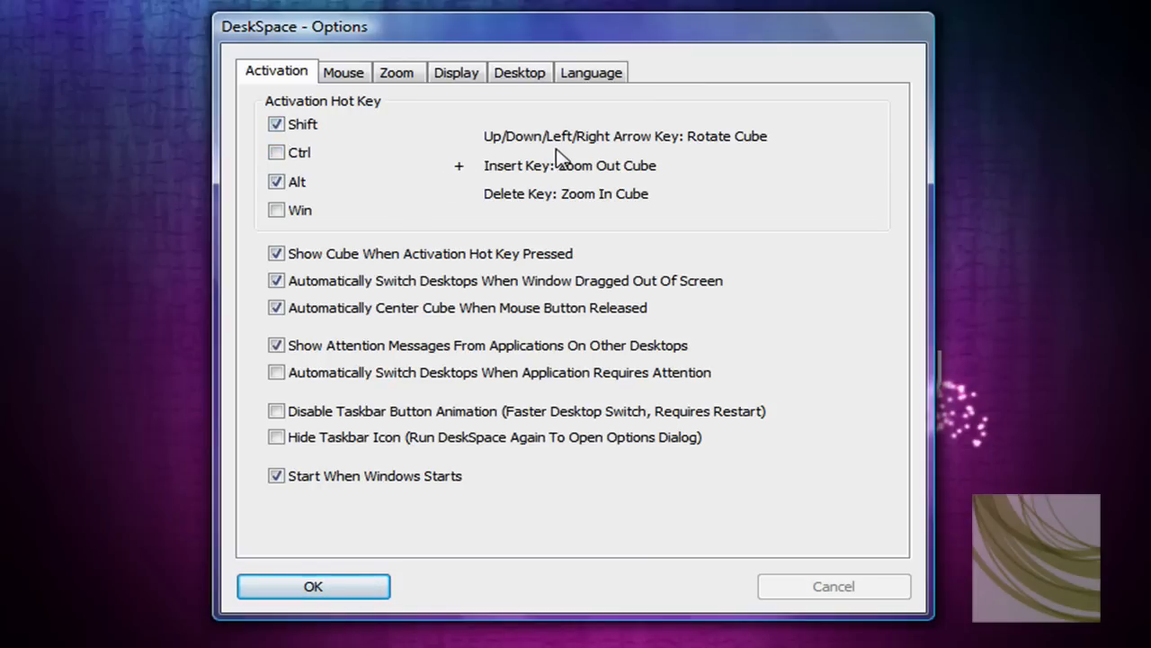
{"action": "mouse_move", "coordinate": [310, 279]}
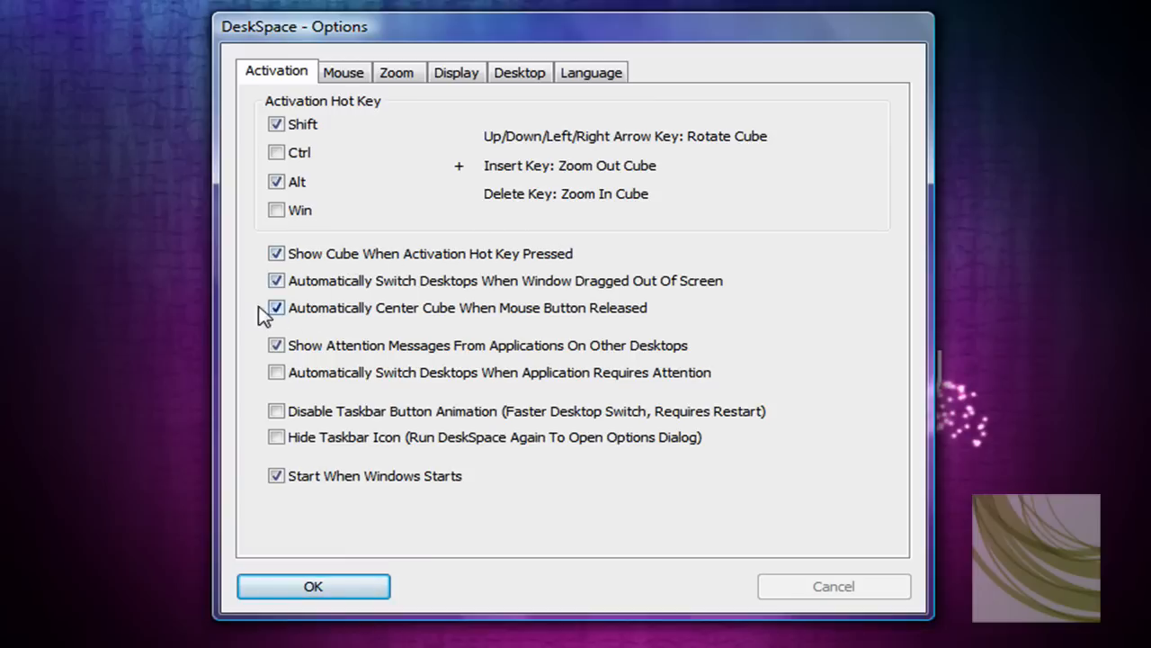
{"action": "mouse_move", "coordinate": [603, 288]}
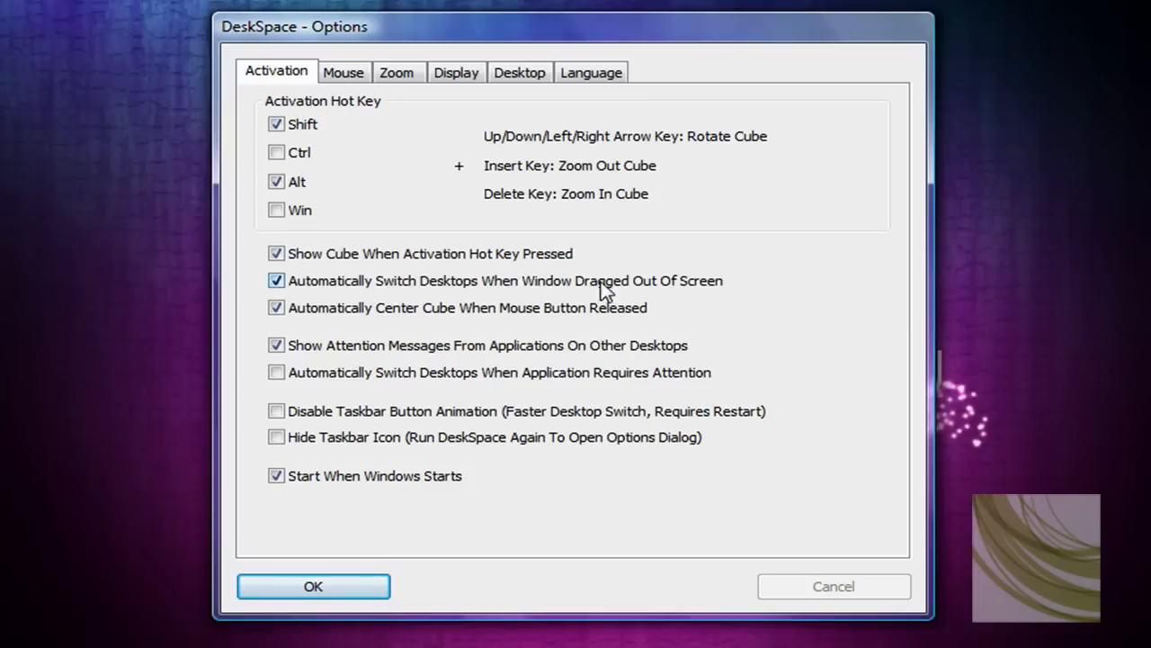
{"action": "mouse_move", "coordinate": [549, 295]}
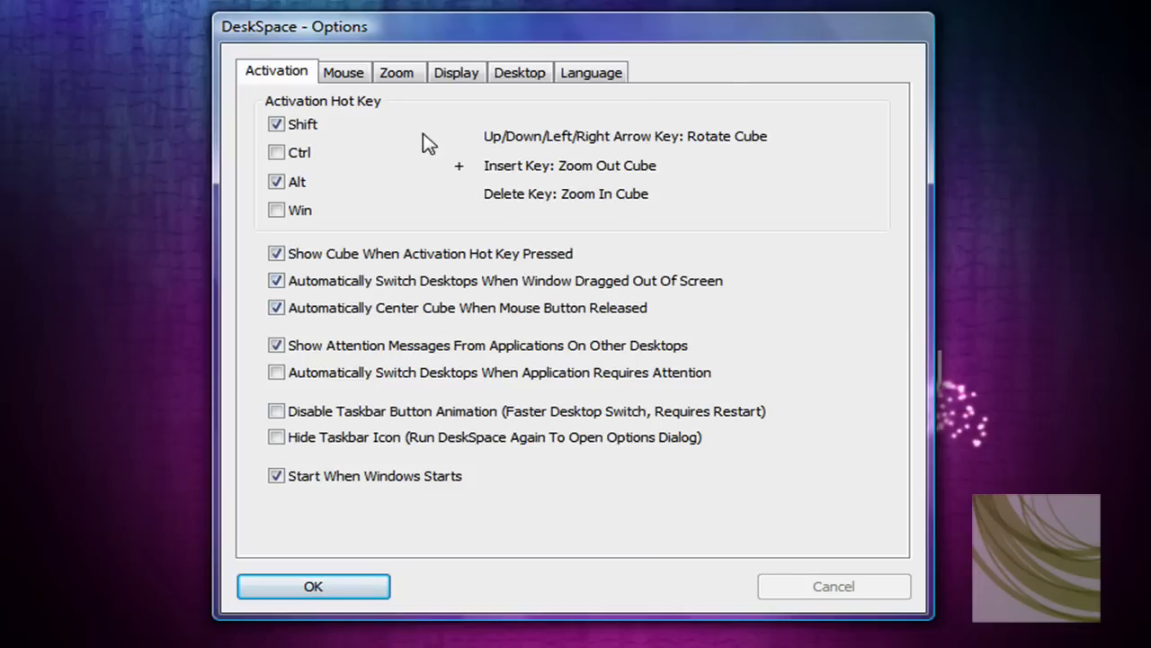
On the Mouse tab, turn the top-left corner hot spot on and back off.
{"action": "left_click", "coordinate": [343, 72]}
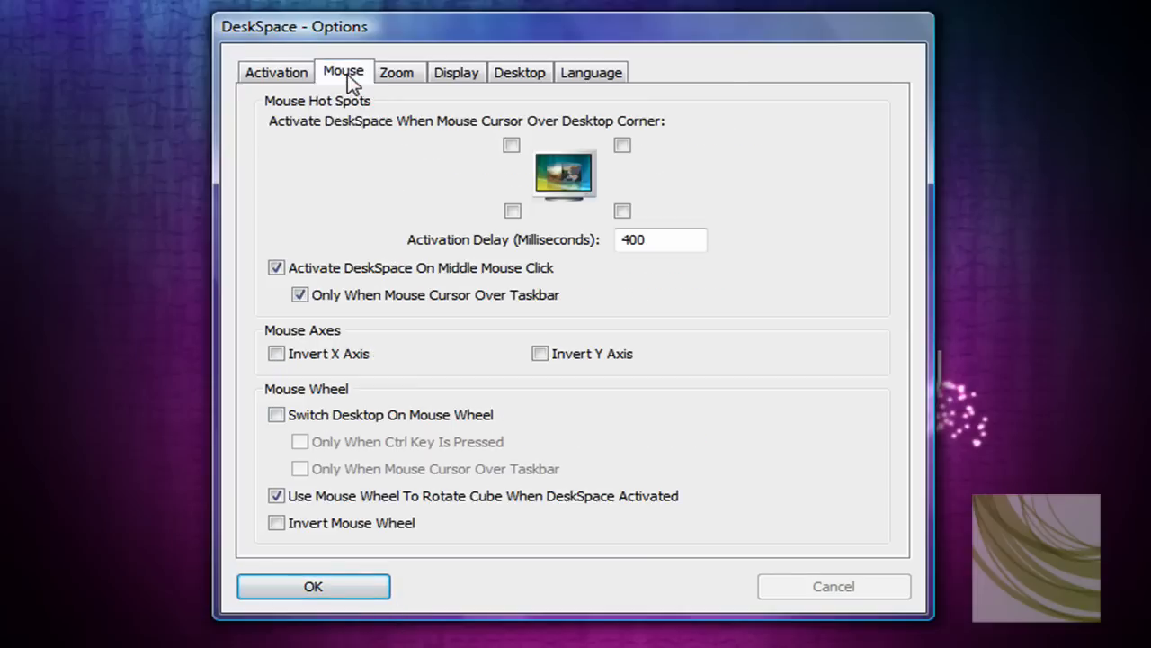
{"action": "mouse_move", "coordinate": [337, 135]}
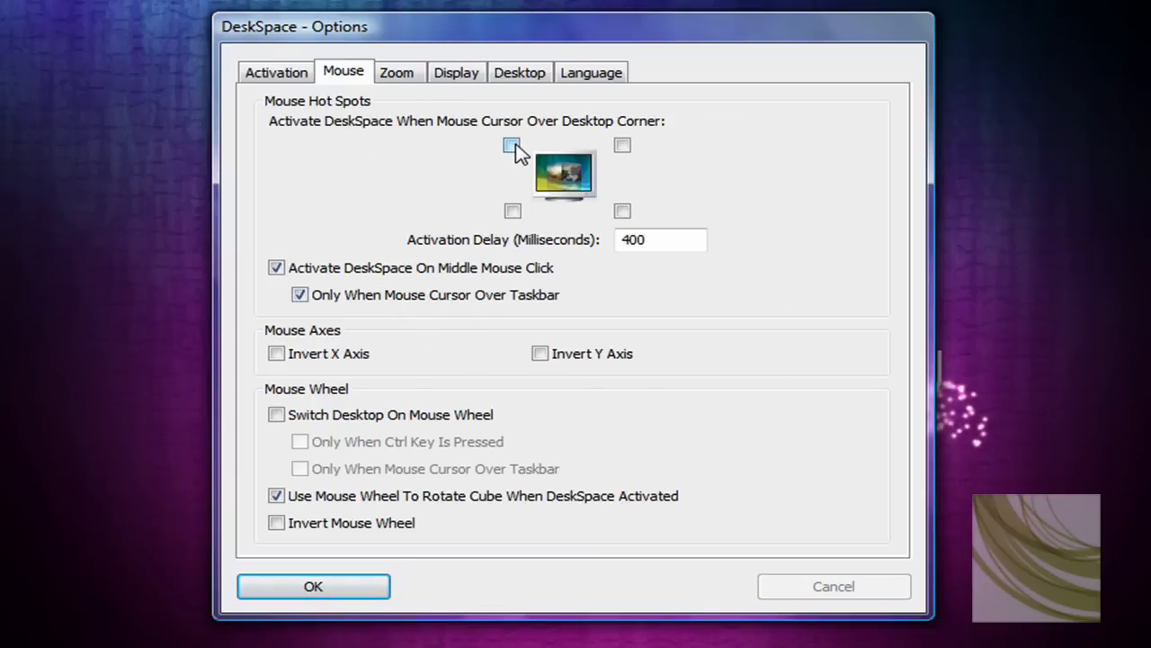
{"action": "left_click", "coordinate": [510, 145]}
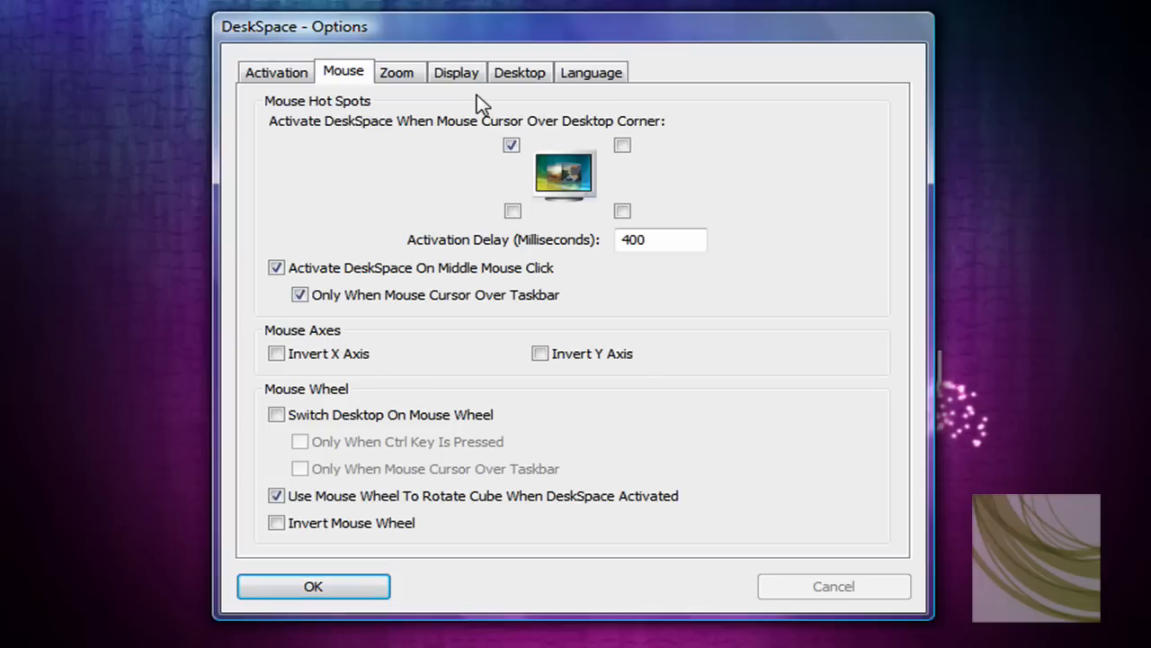
{"action": "left_click", "coordinate": [511, 145]}
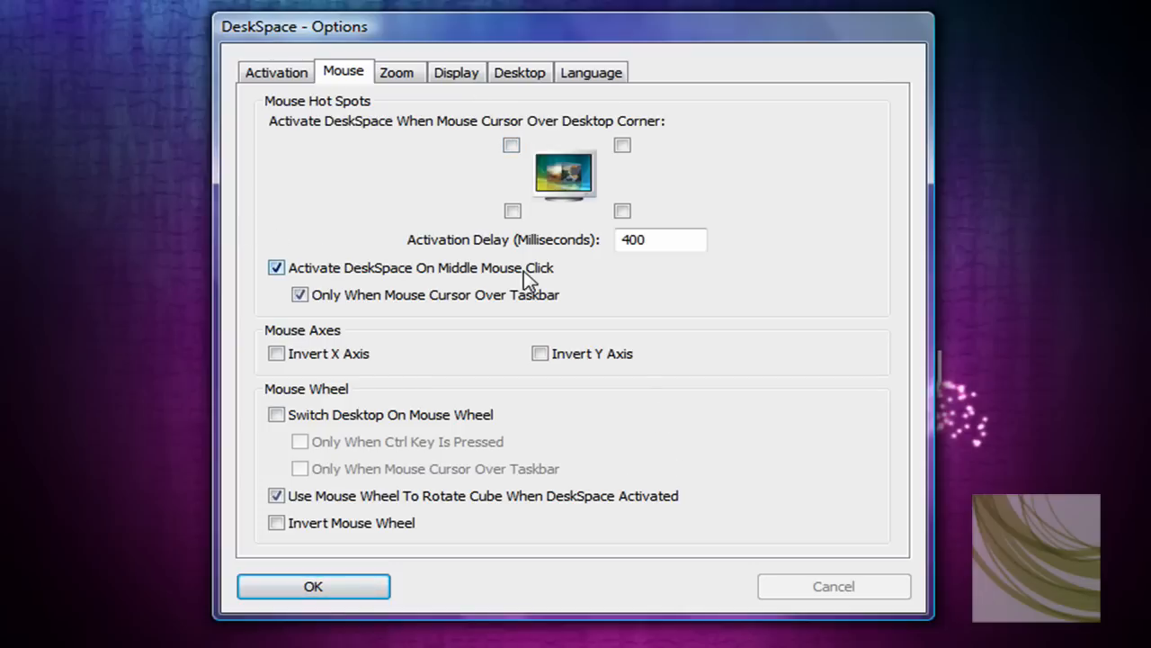
{"action": "mouse_move", "coordinate": [774, 387]}
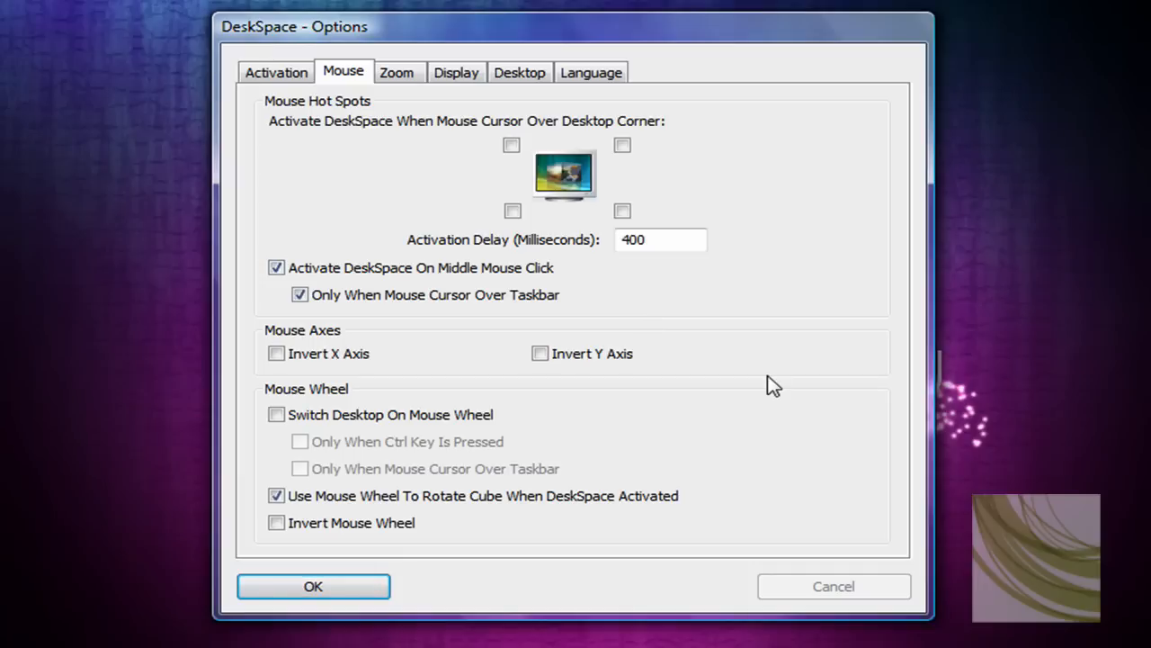
{"action": "mouse_move", "coordinate": [177, 264]}
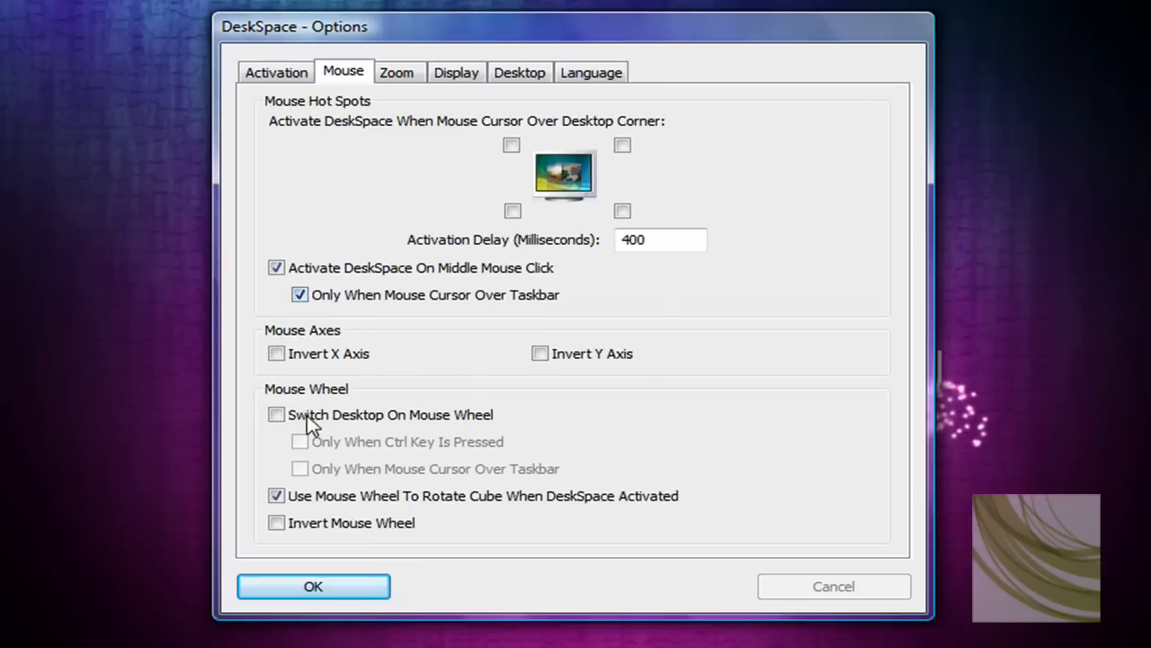
Review the Zoom, Display and Language tabs, then save the options with OK.
{"action": "left_click", "coordinate": [396, 72]}
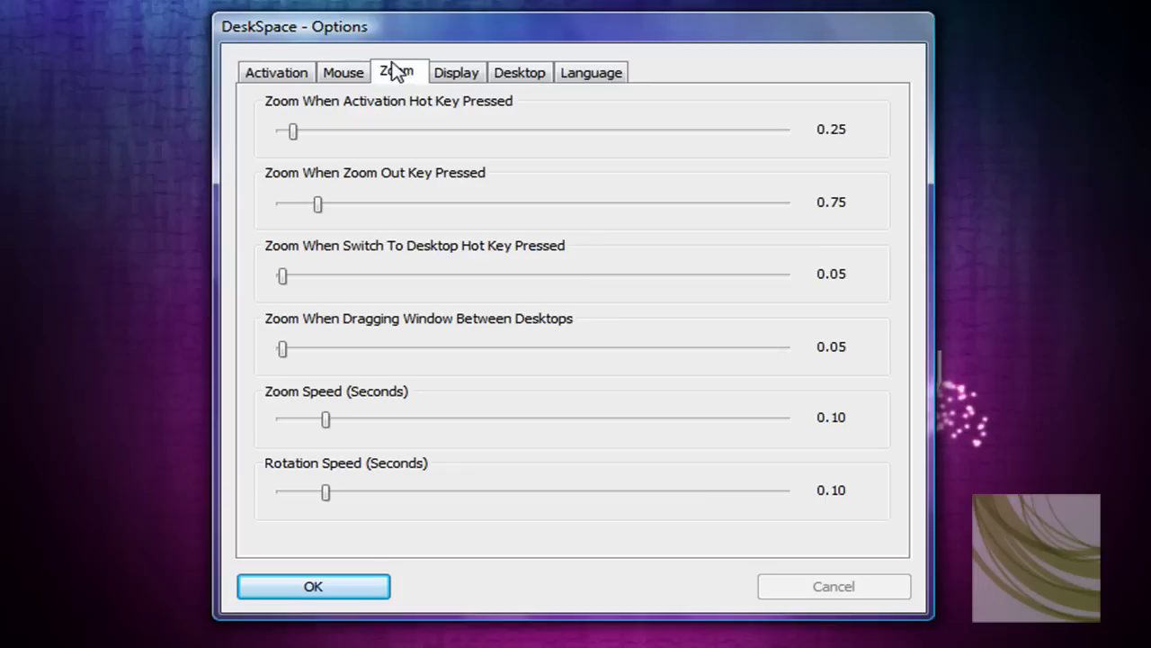
{"action": "left_click", "coordinate": [456, 72]}
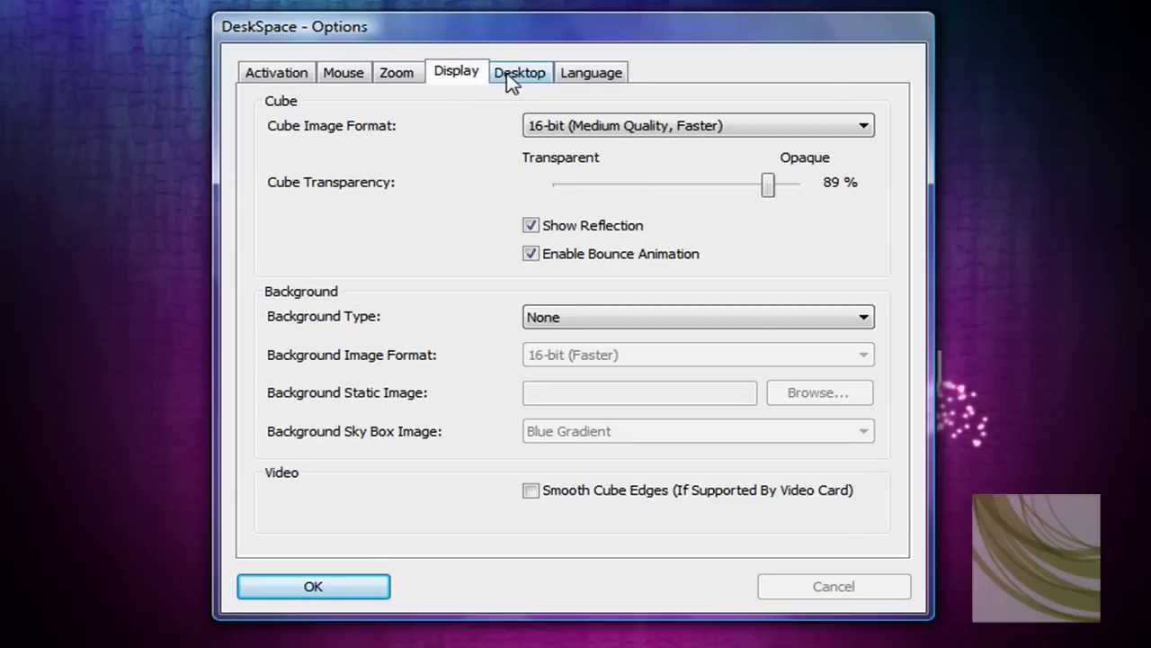
{"action": "left_click", "coordinate": [591, 72]}
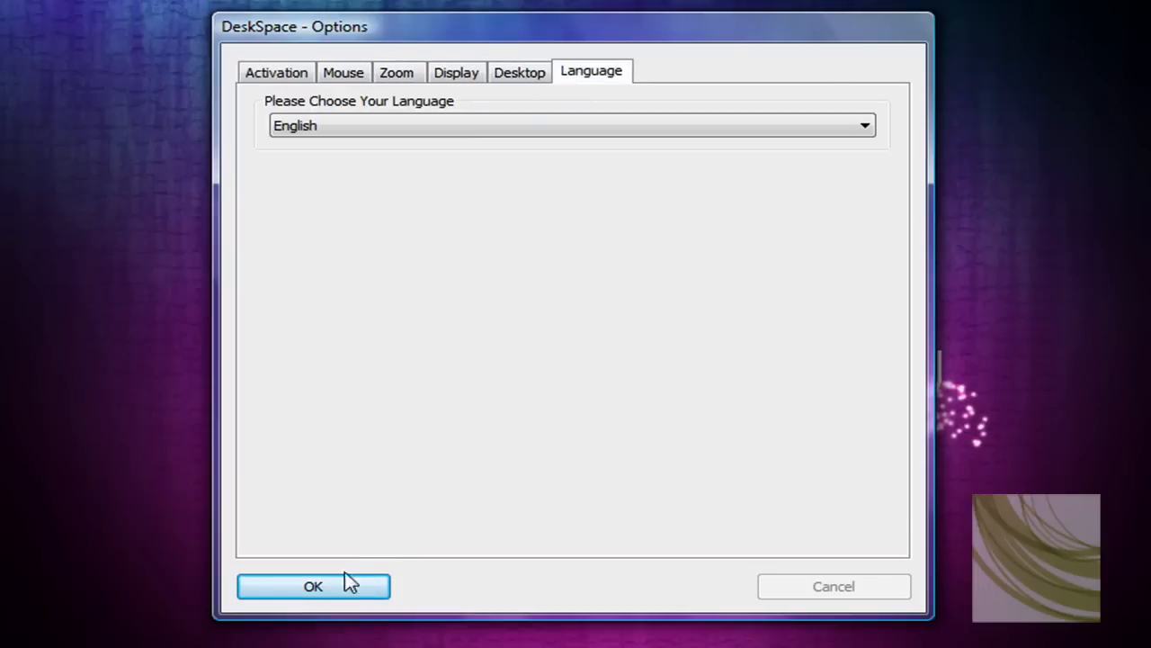
{"action": "left_click", "coordinate": [313, 586]}
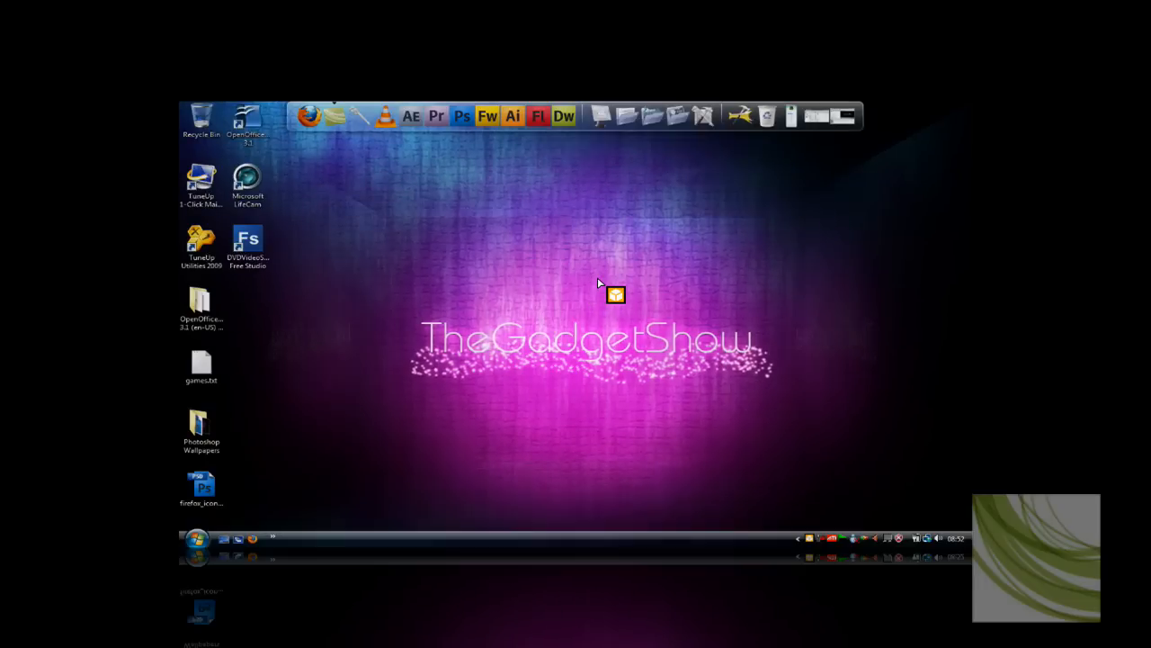
Rotate the active DeskSpace cube by dragging across it.
{"action": "left_click_drag", "start_coordinate": [616, 295], "coordinate": [517, 611]}
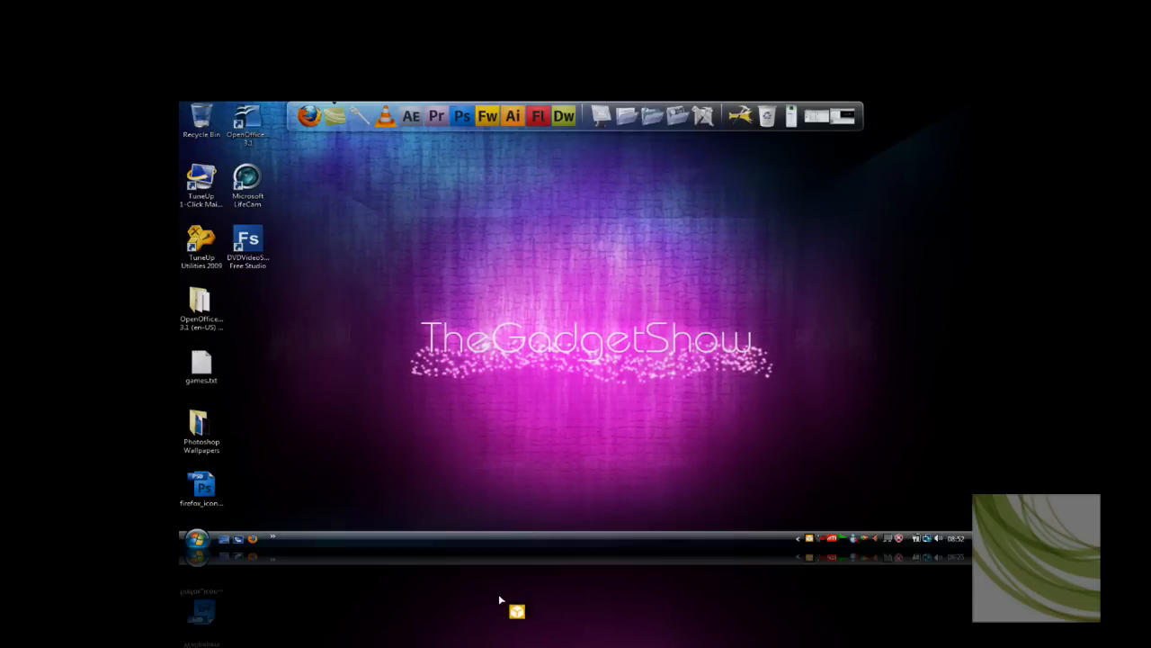